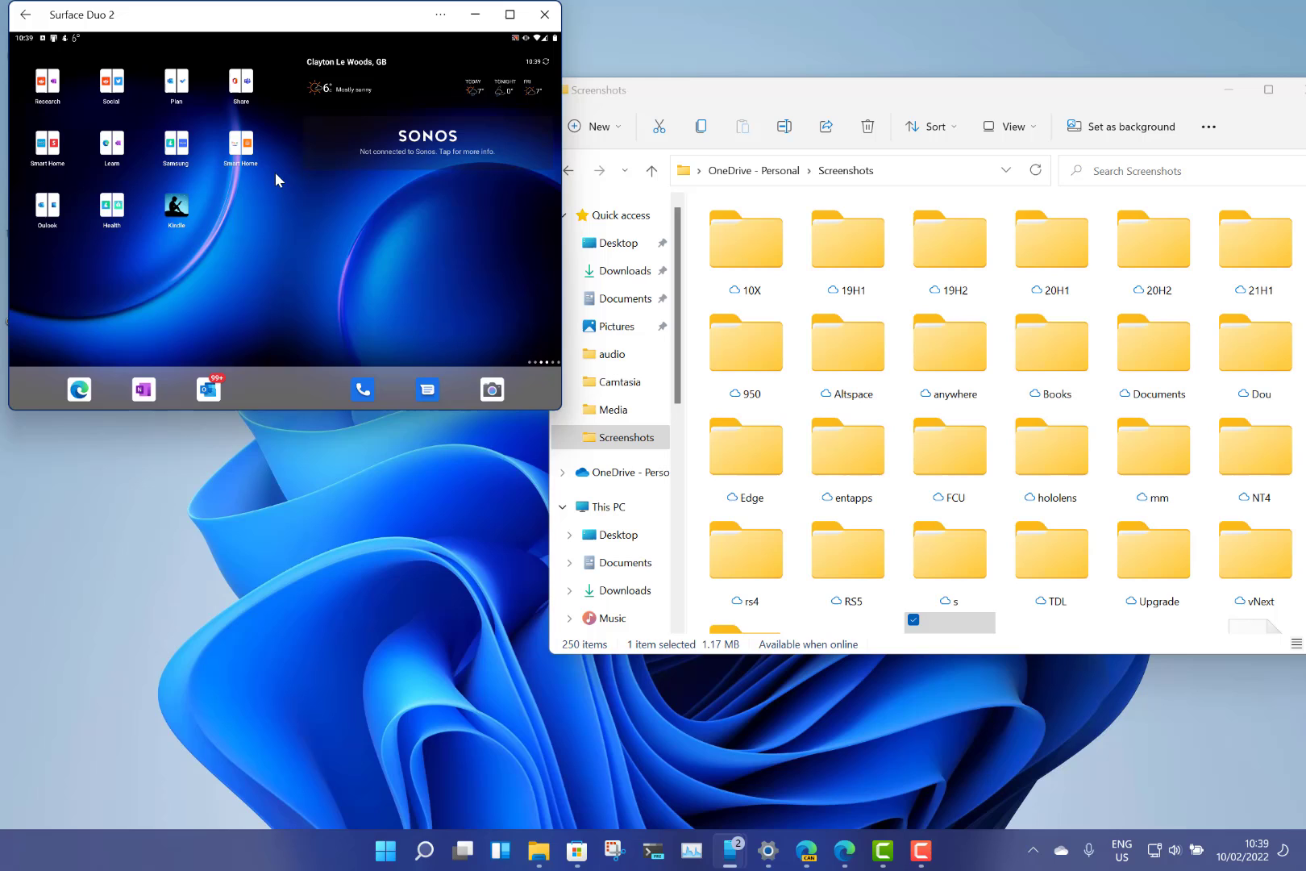
mouse_move(364, 371)
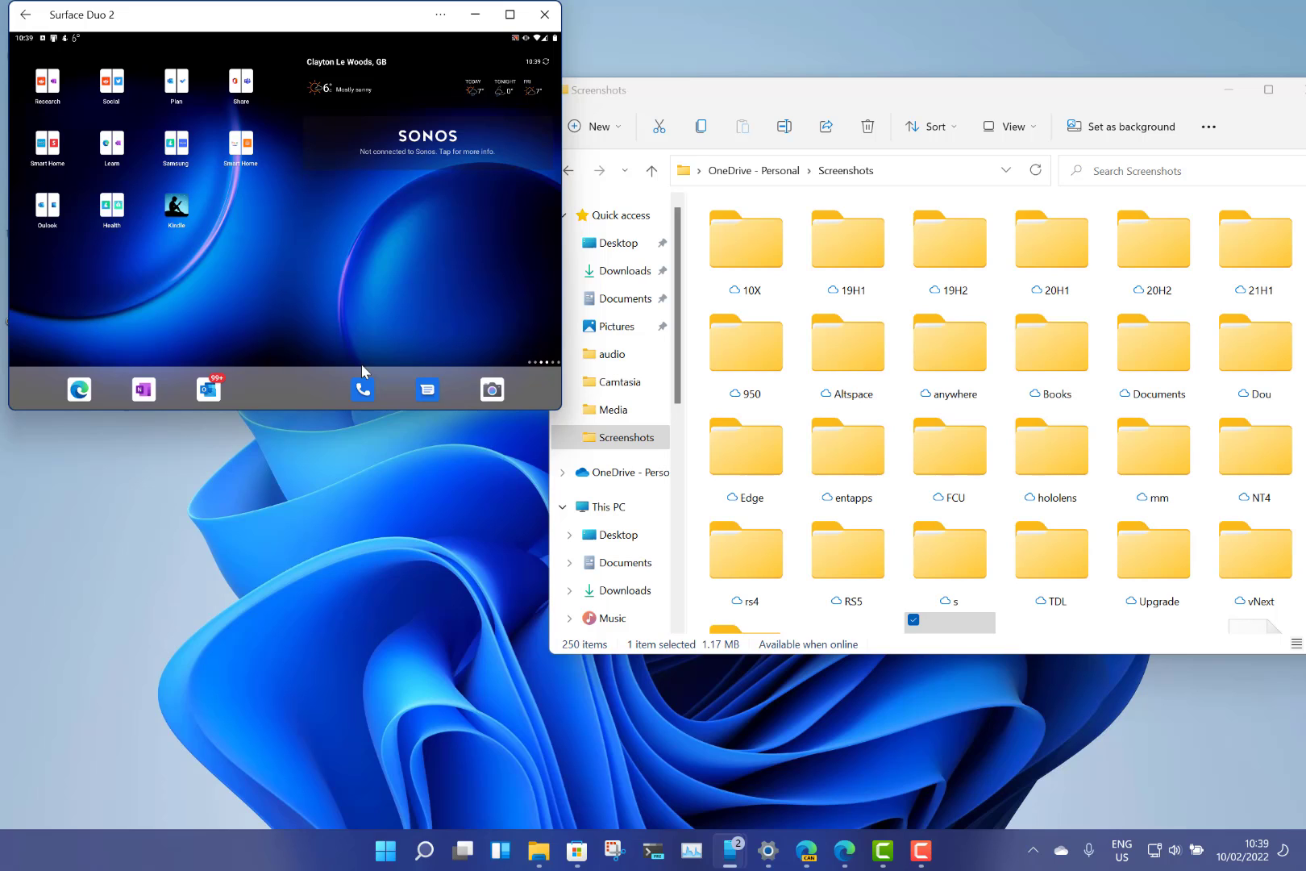
mouse_move(728, 850)
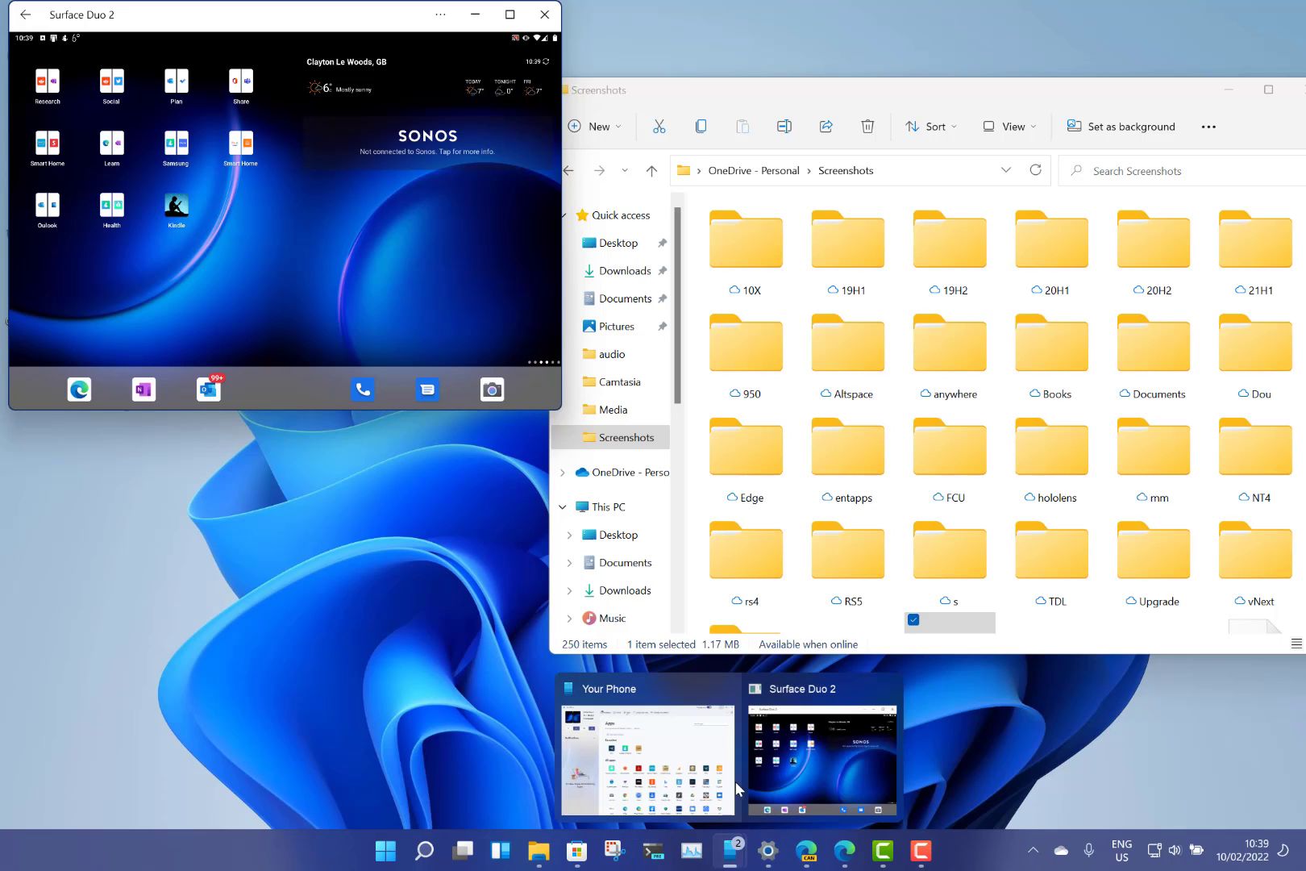
Bring the Your Phone window forward and refresh the Apps list, now updated at 10:39.
click(648, 745)
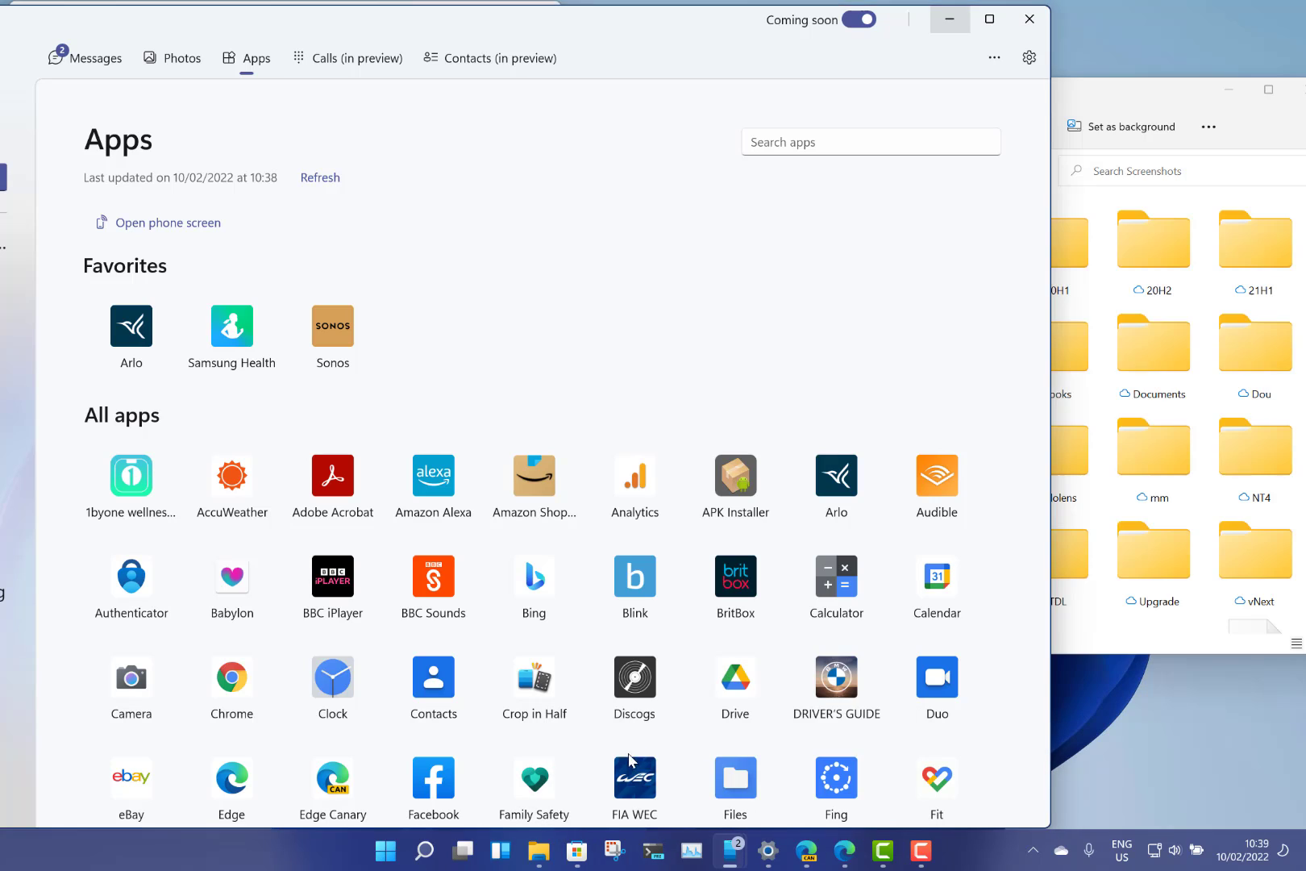
click(320, 177)
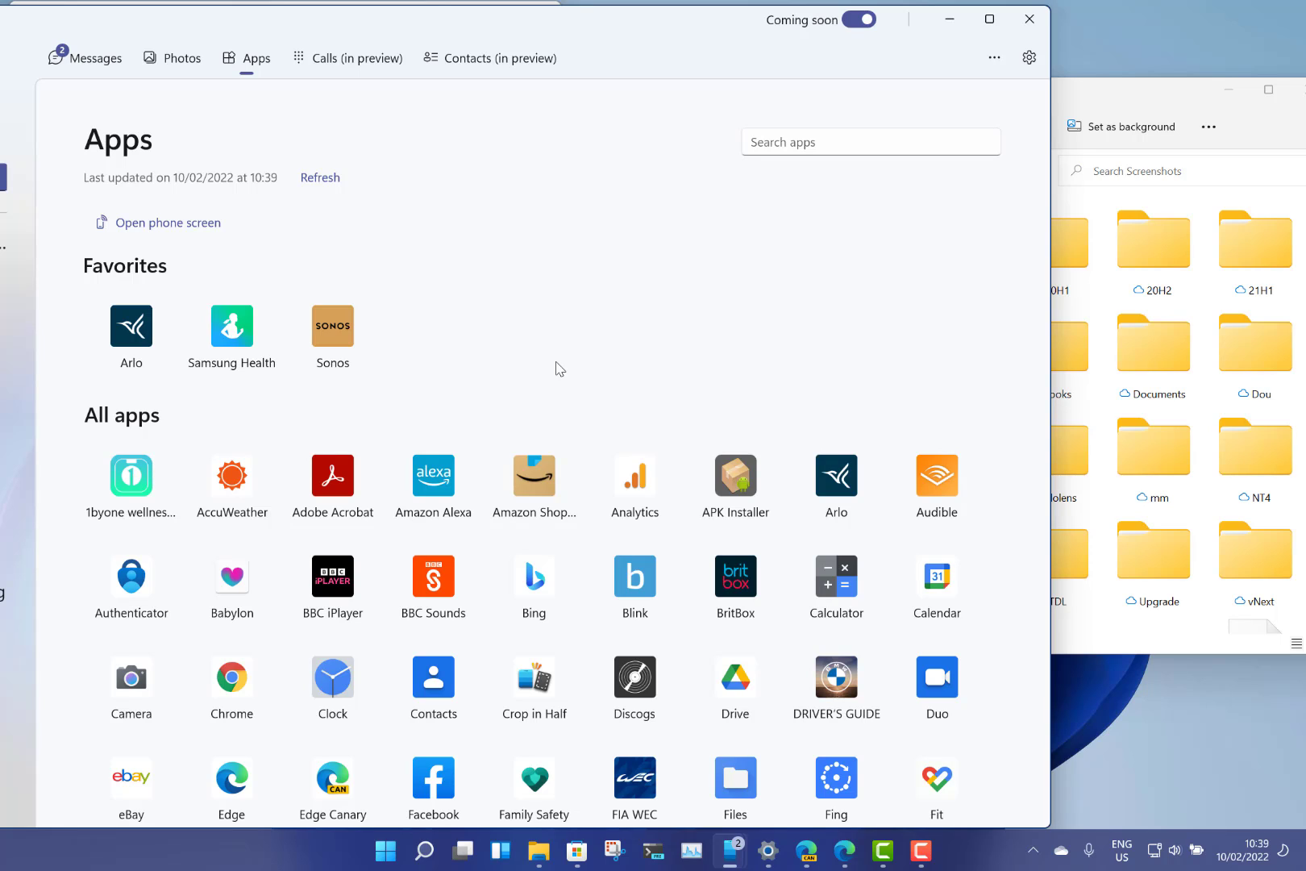
mouse_move(449, 252)
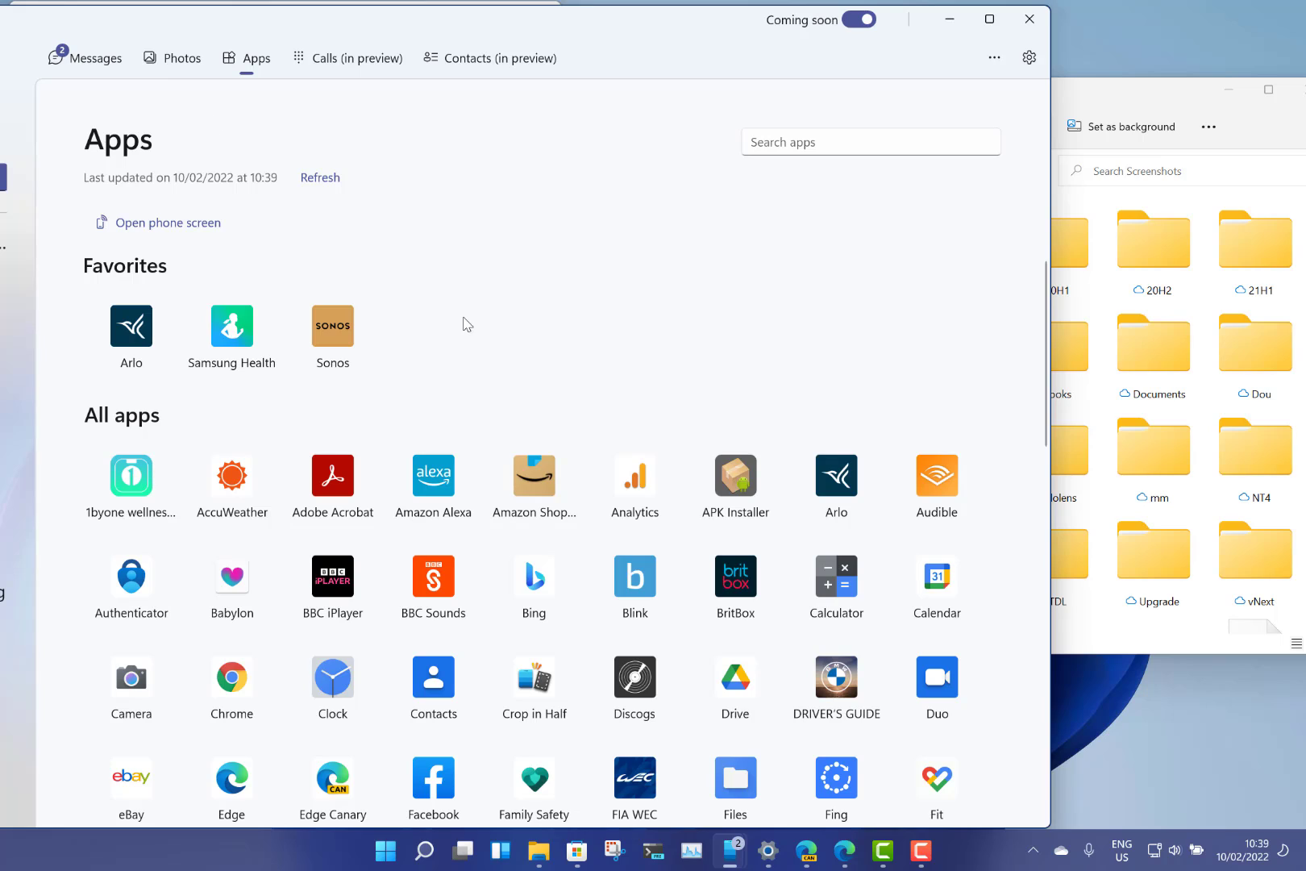
mouse_move(592, 282)
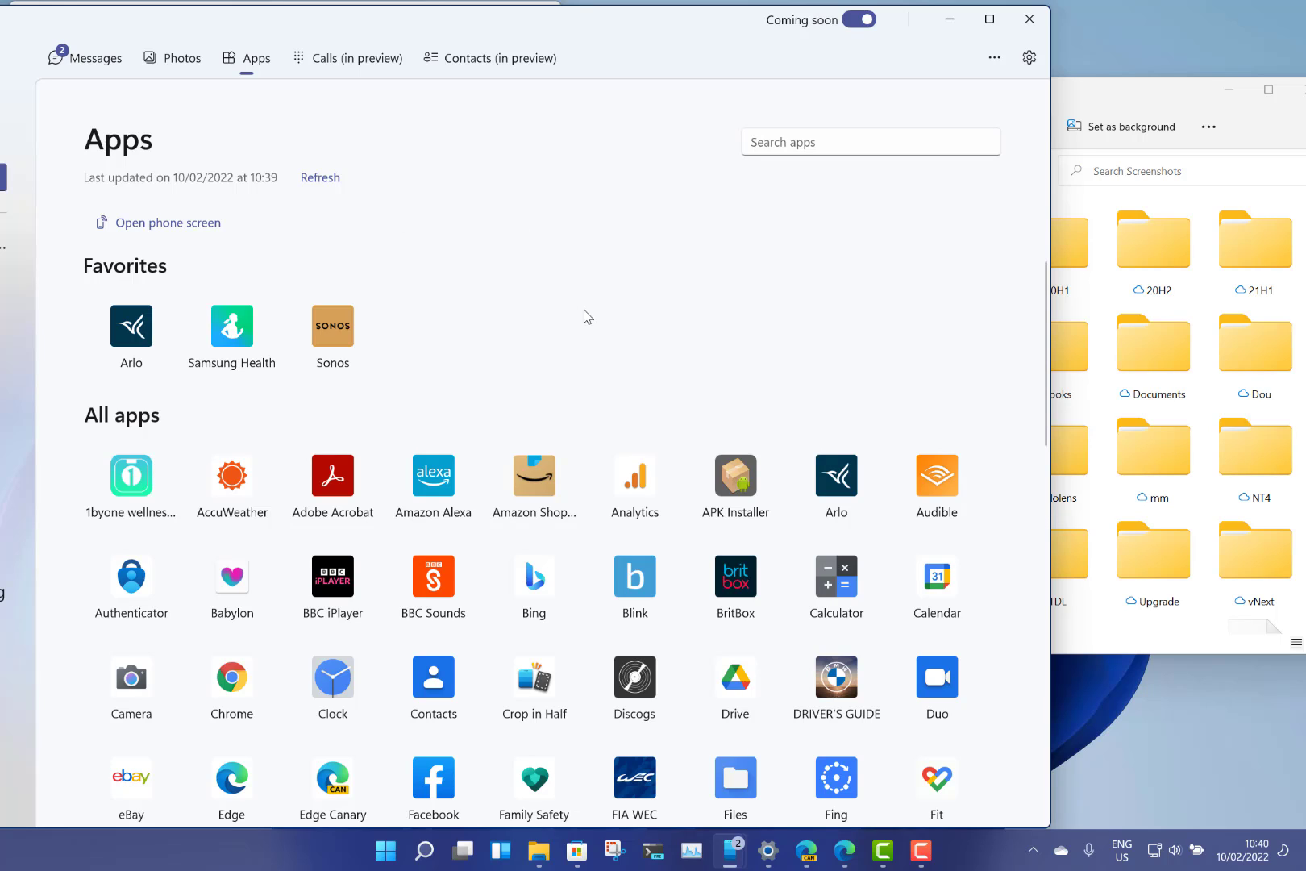
mouse_move(604, 316)
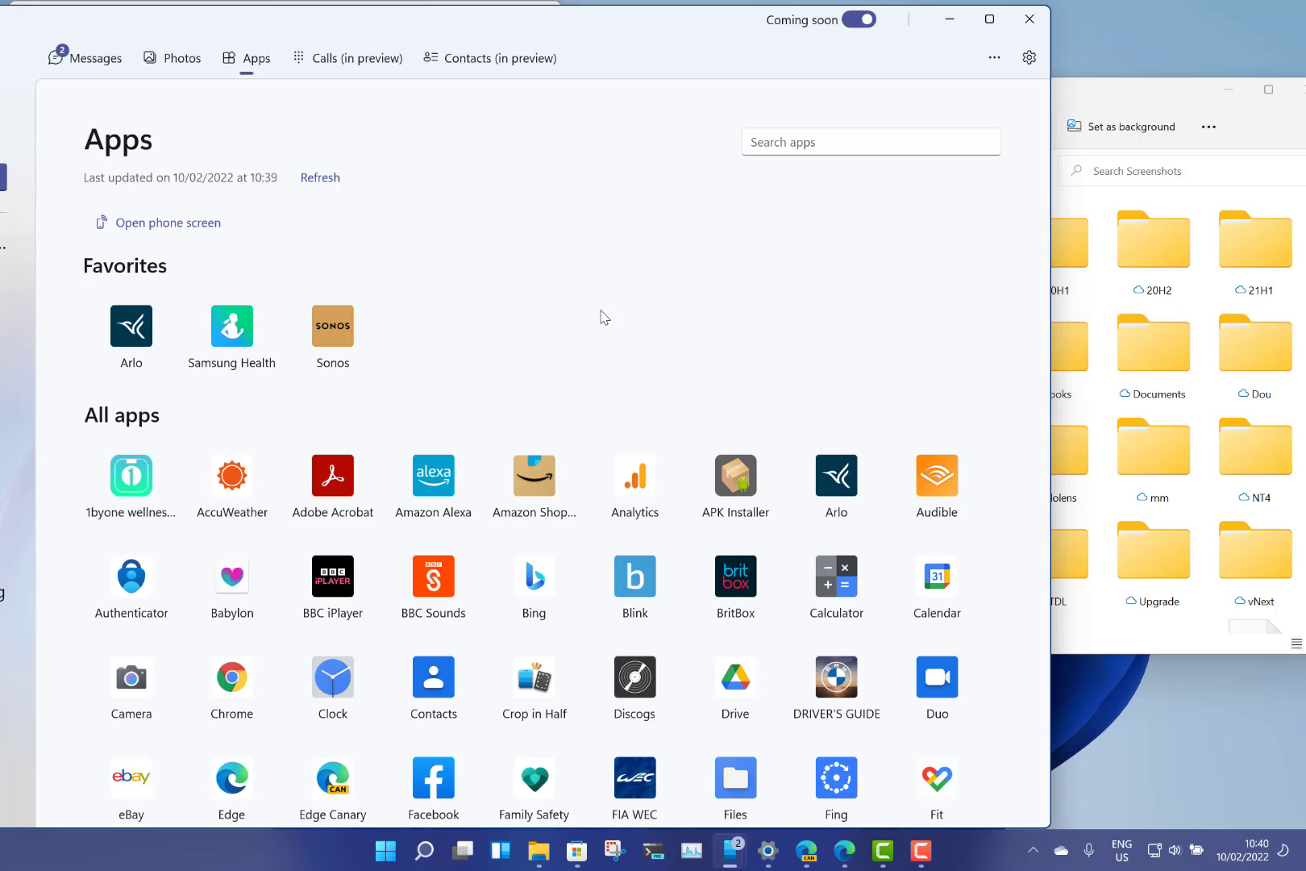
mouse_move(626, 282)
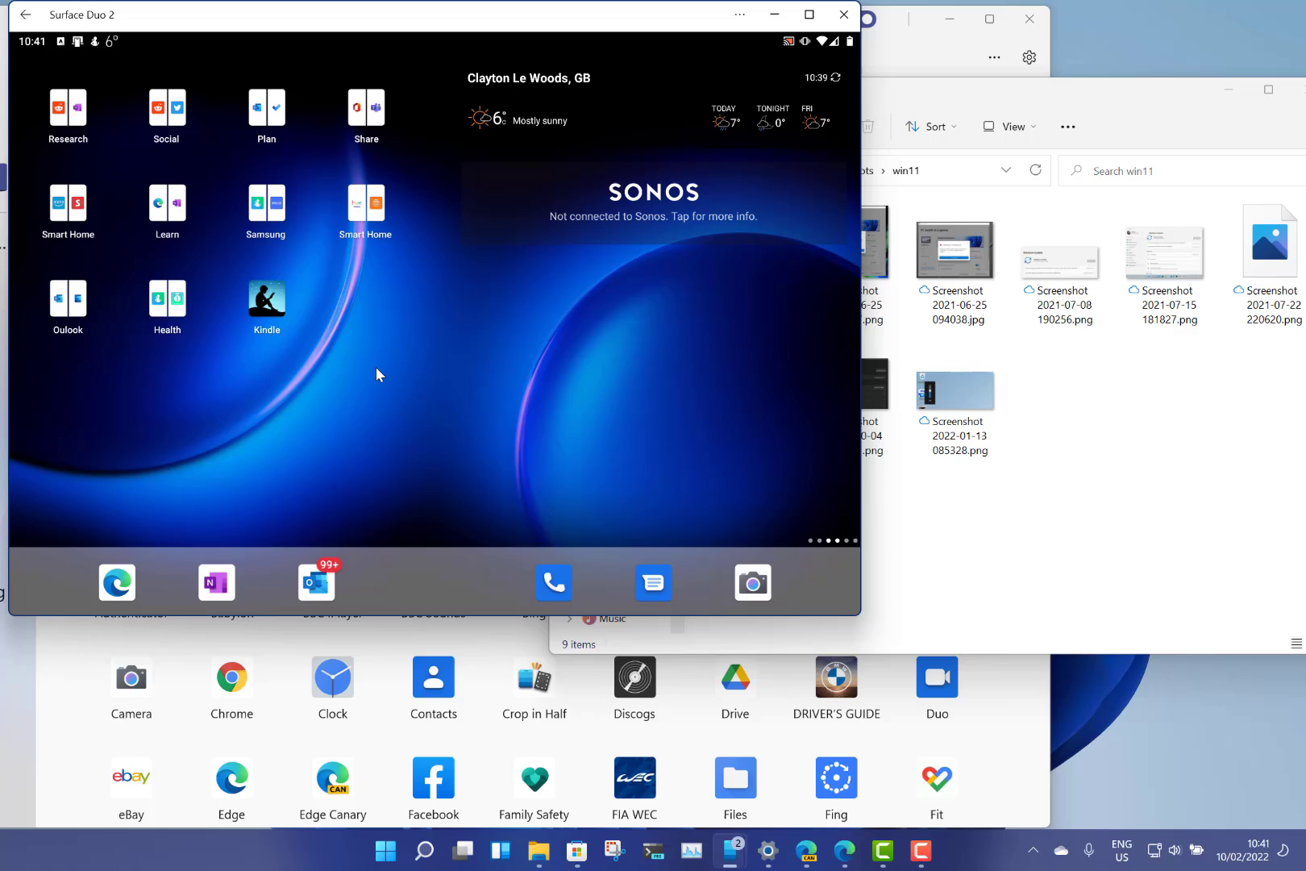
mouse_move(714, 420)
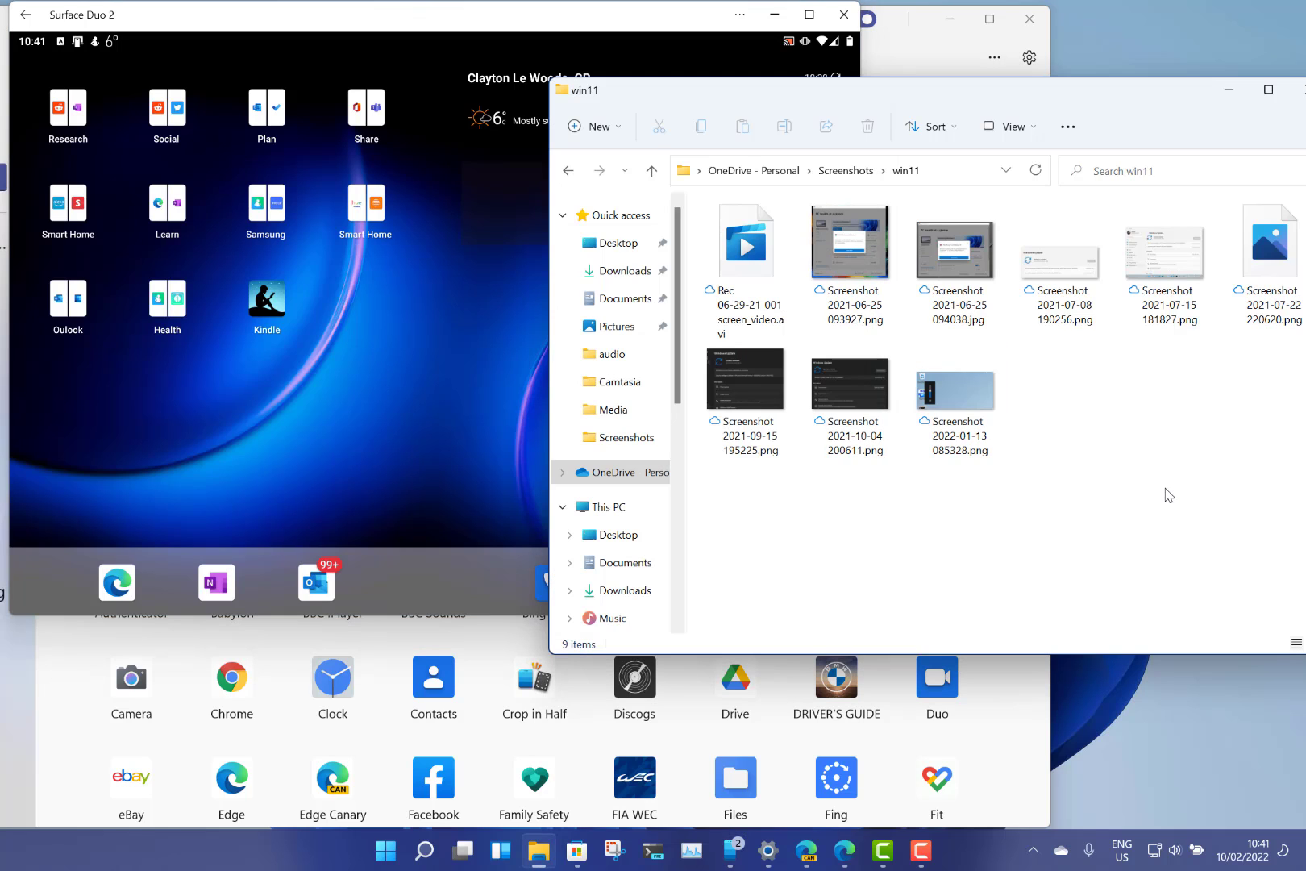
Select Screenshot 2022-01-13 085328.png in the win11 folder and drag it onto the Duo screen.
click(954, 382)
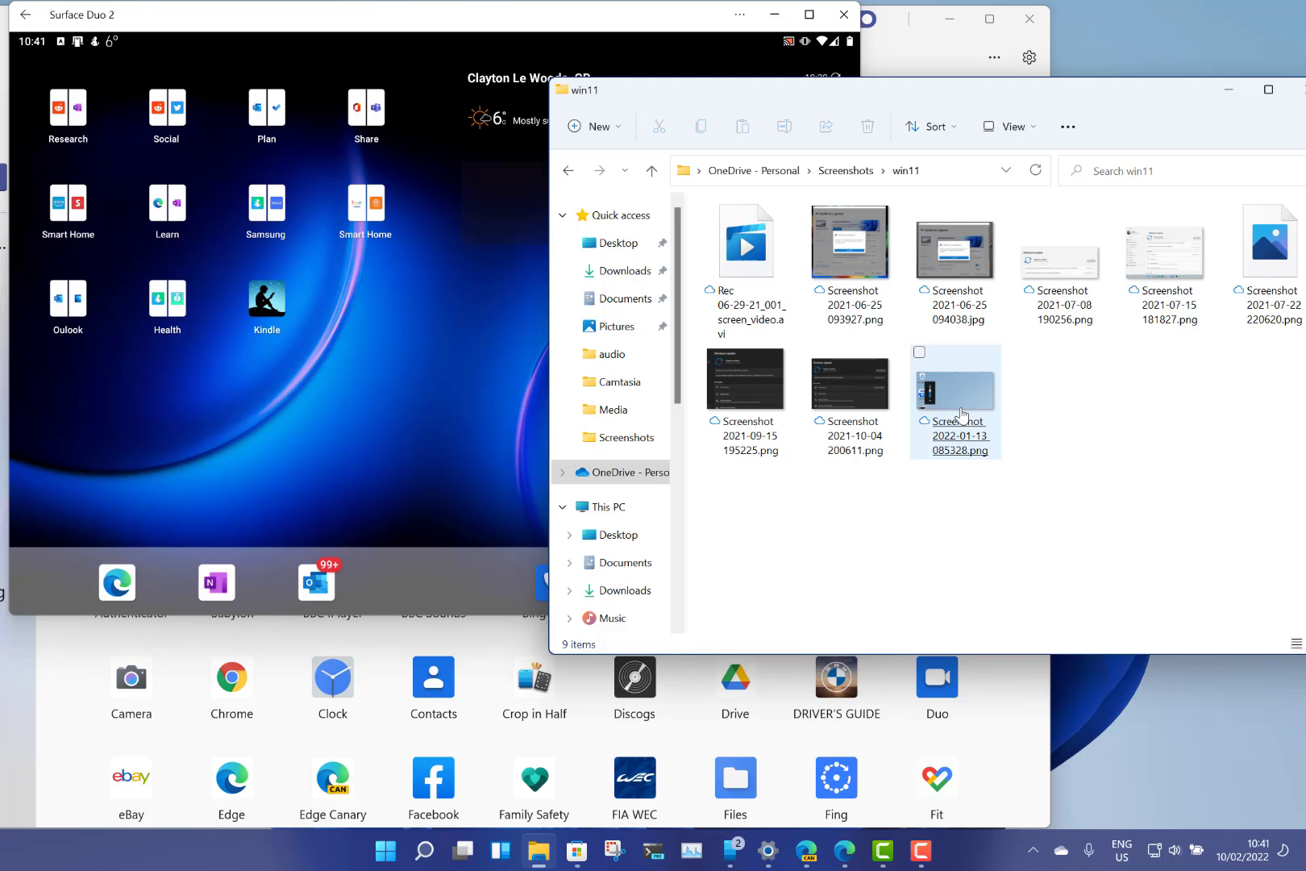
click(954, 385)
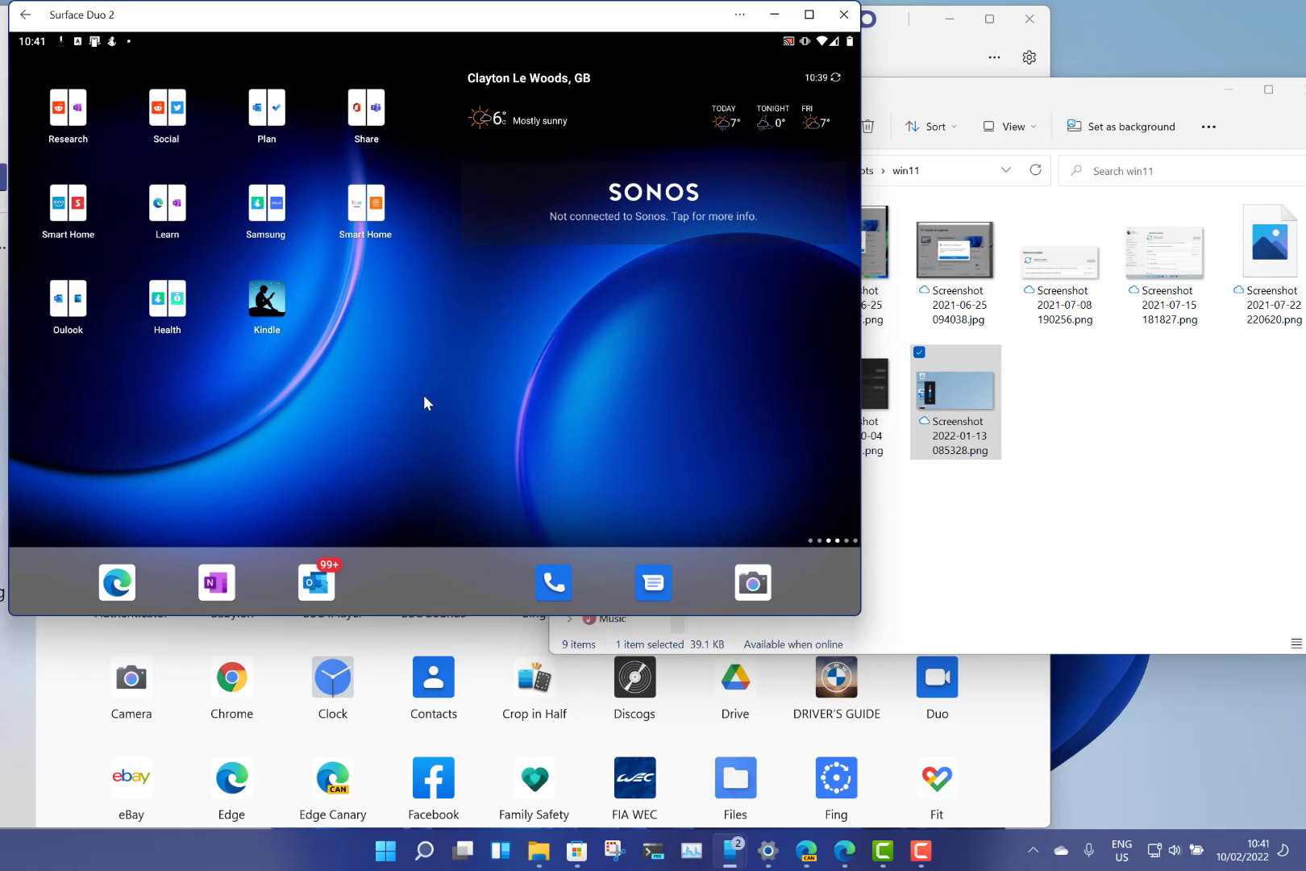
mouse_move(62, 45)
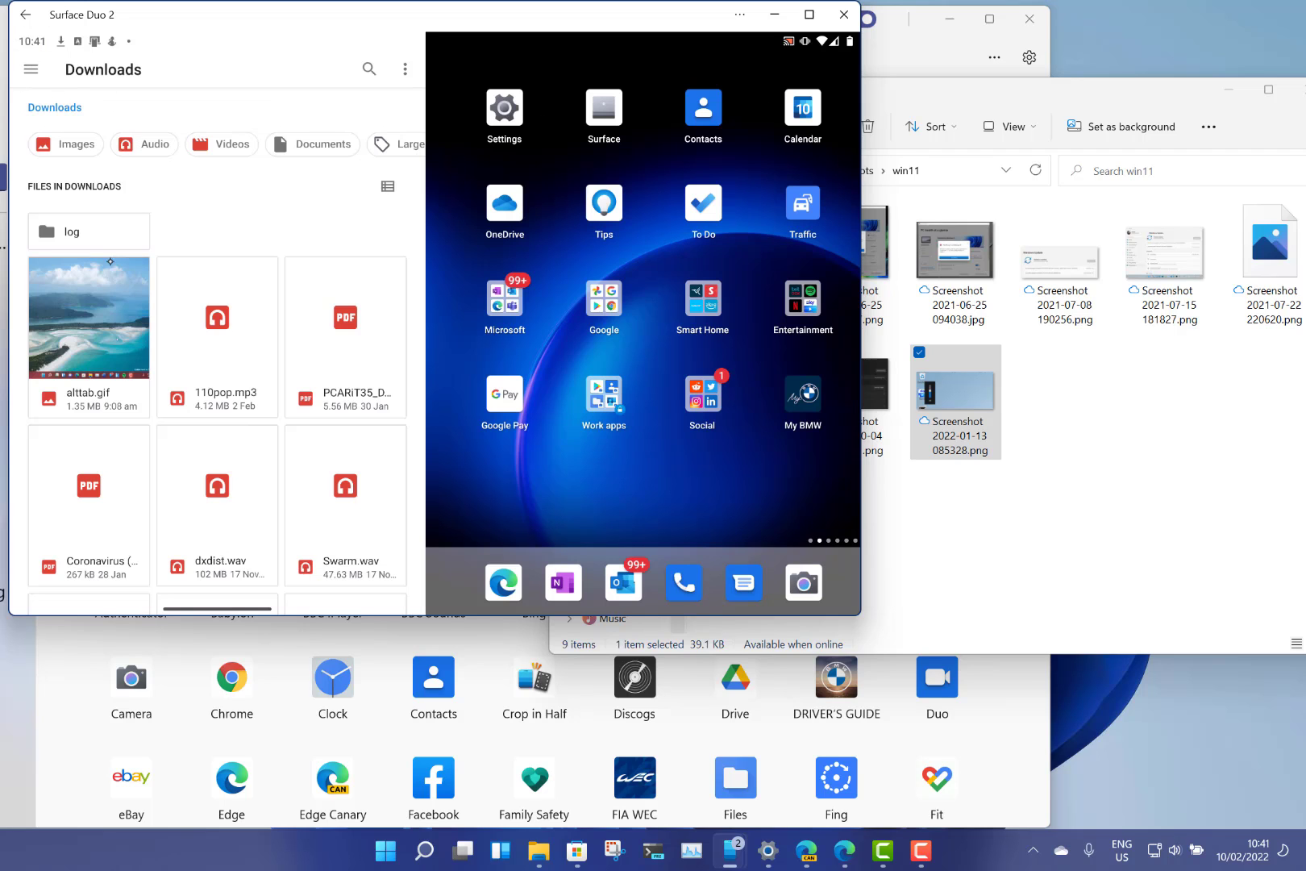
View alttab.gif from the Duo's Downloads folder in full view.
click(87, 317)
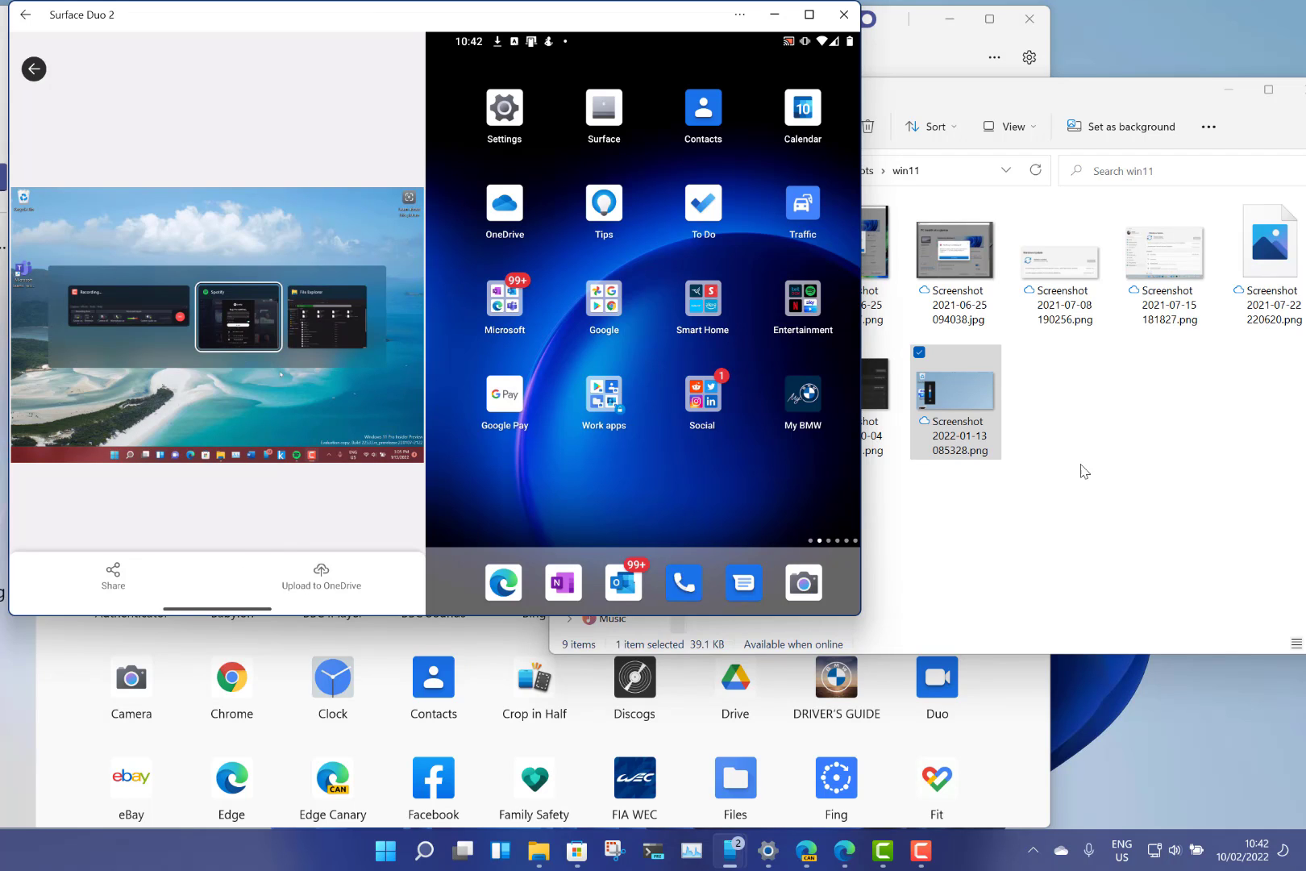
mouse_move(112, 412)
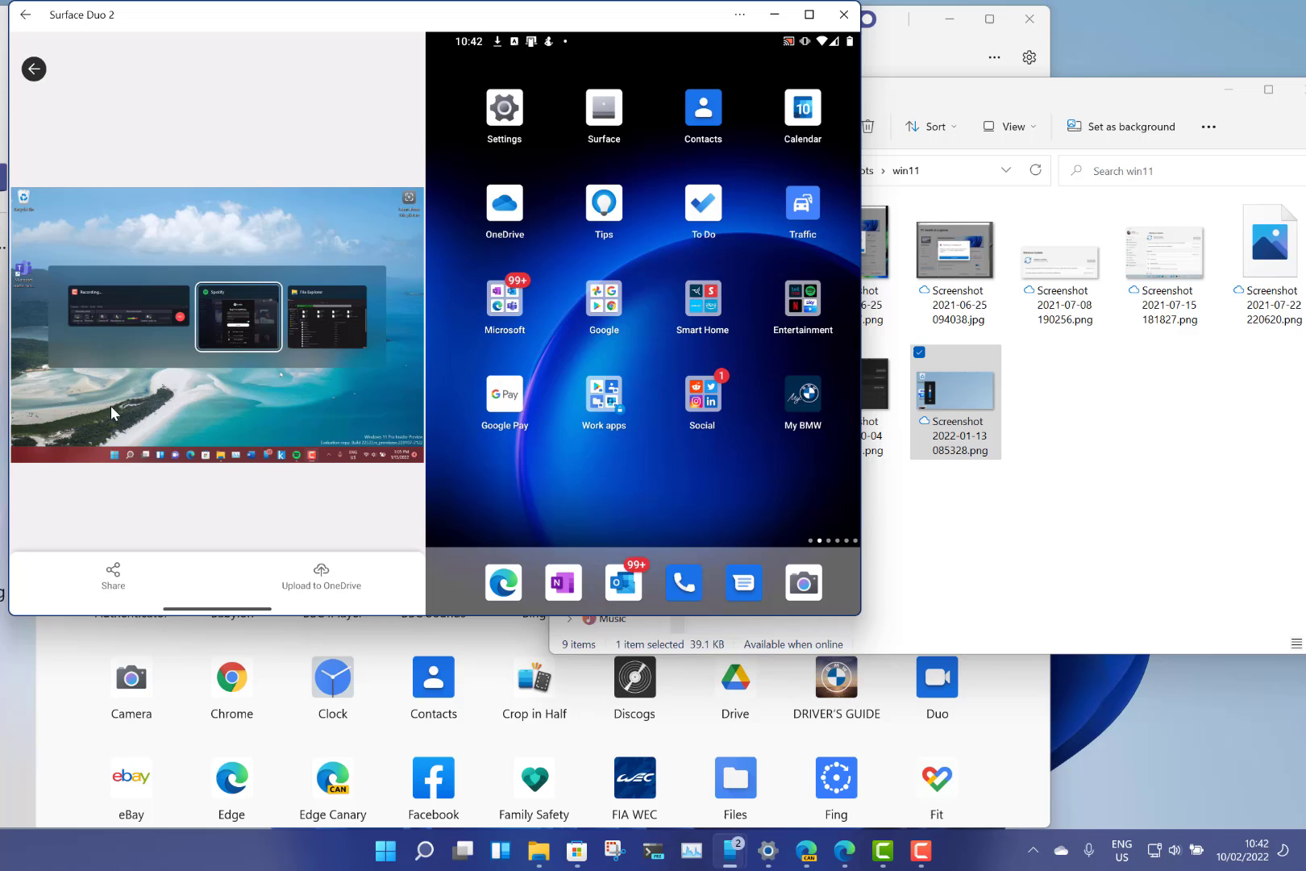
Drag the purple health screenshot from the Duo's Photos gallery into the win11 folder.
click(34, 69)
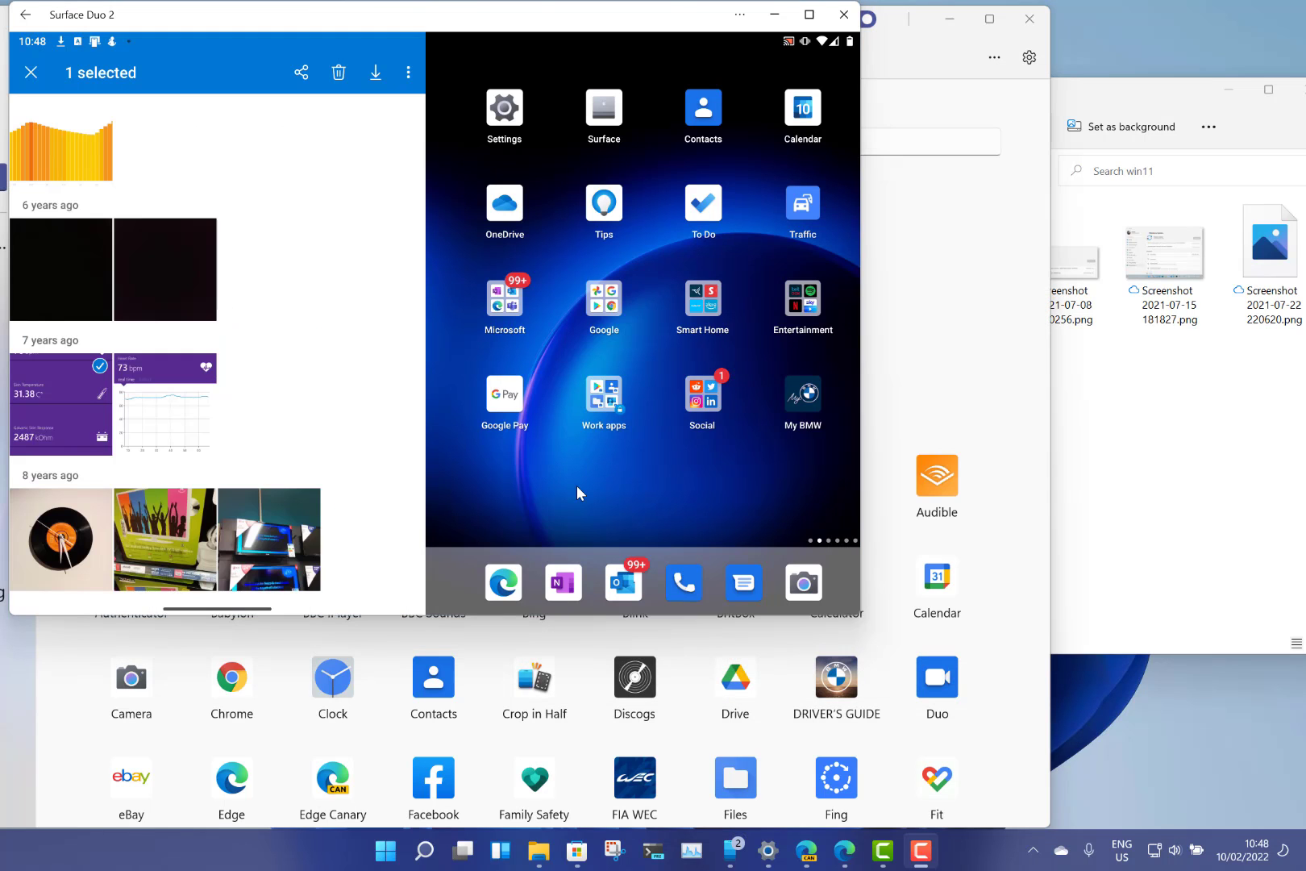
mouse_move(327, 332)
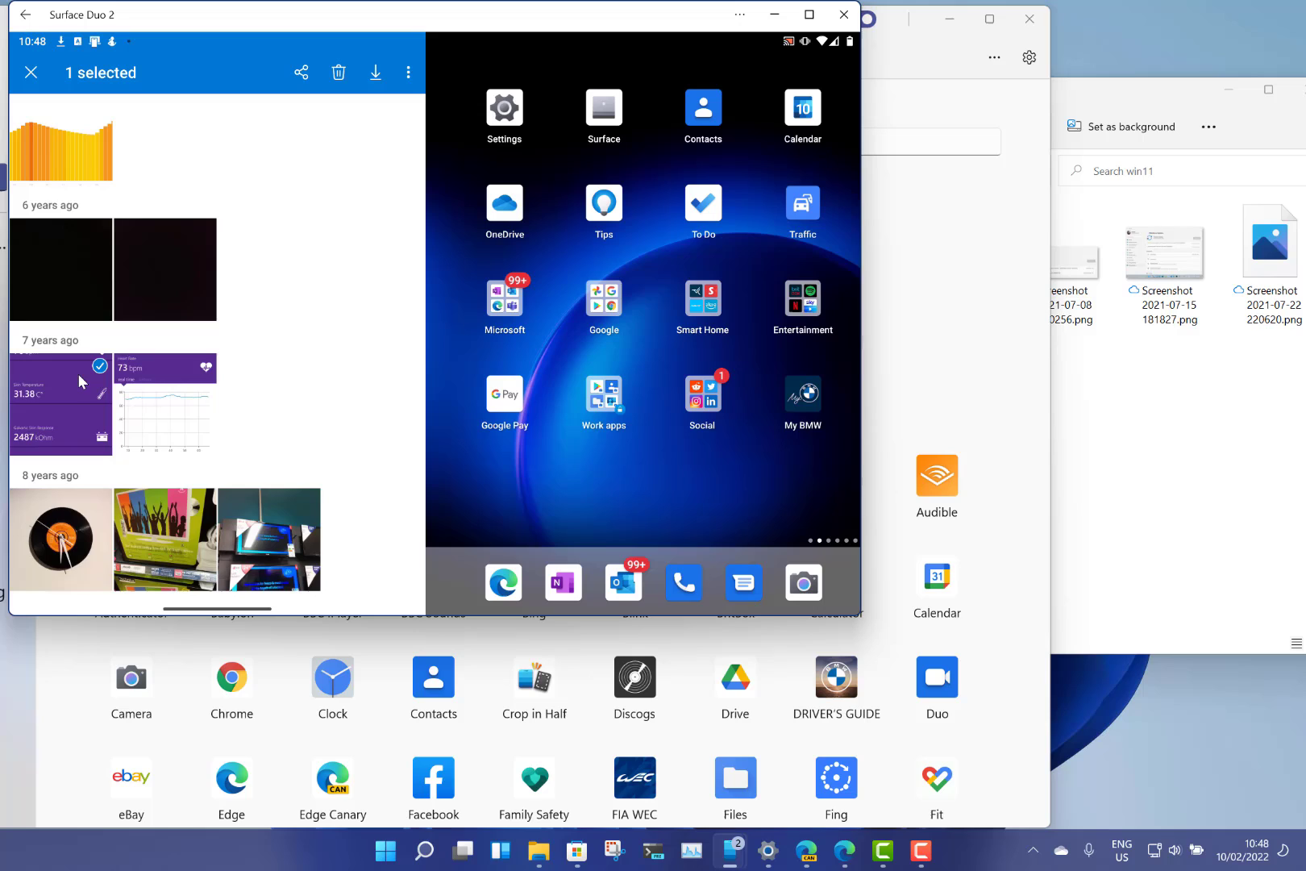
mouse_move(95, 370)
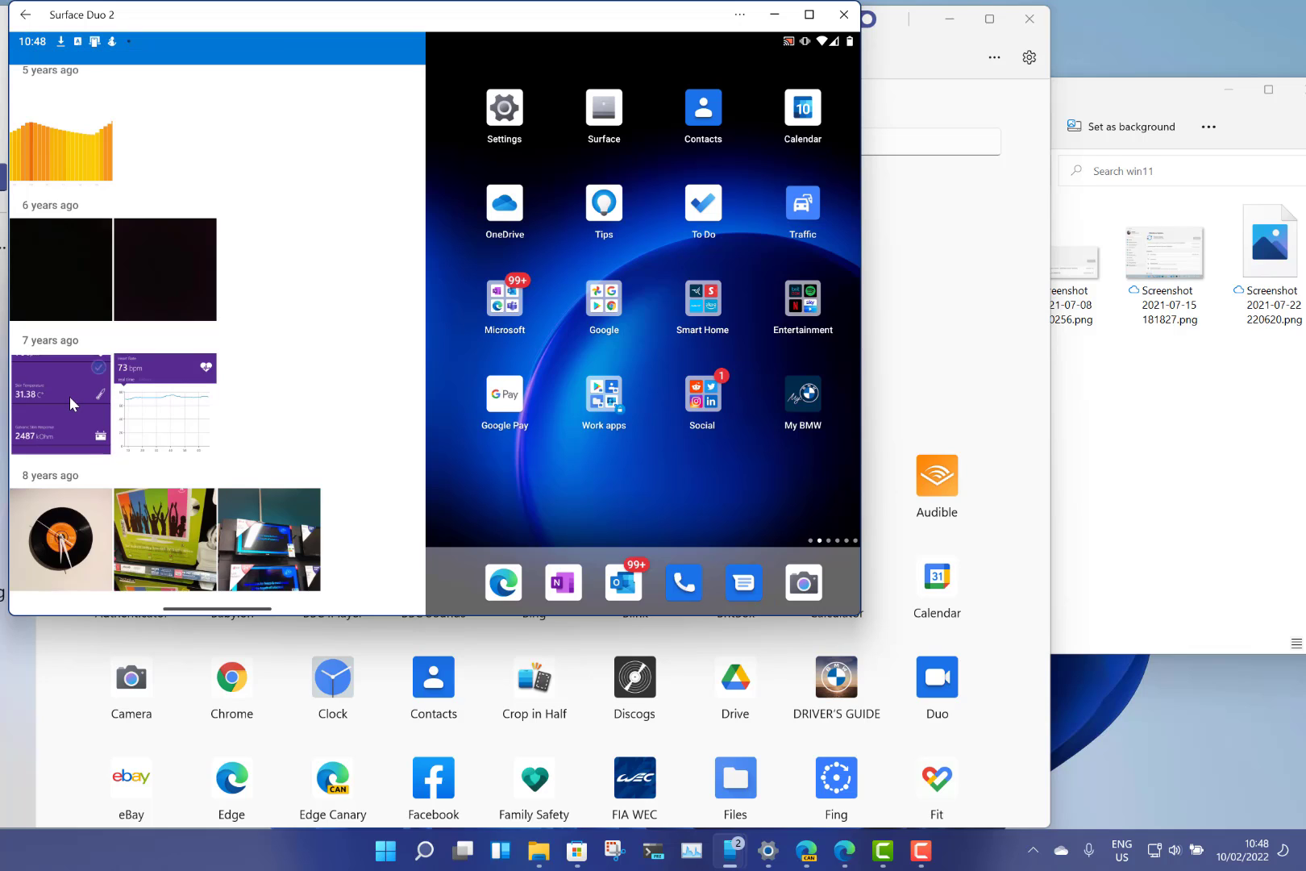
click(59, 402)
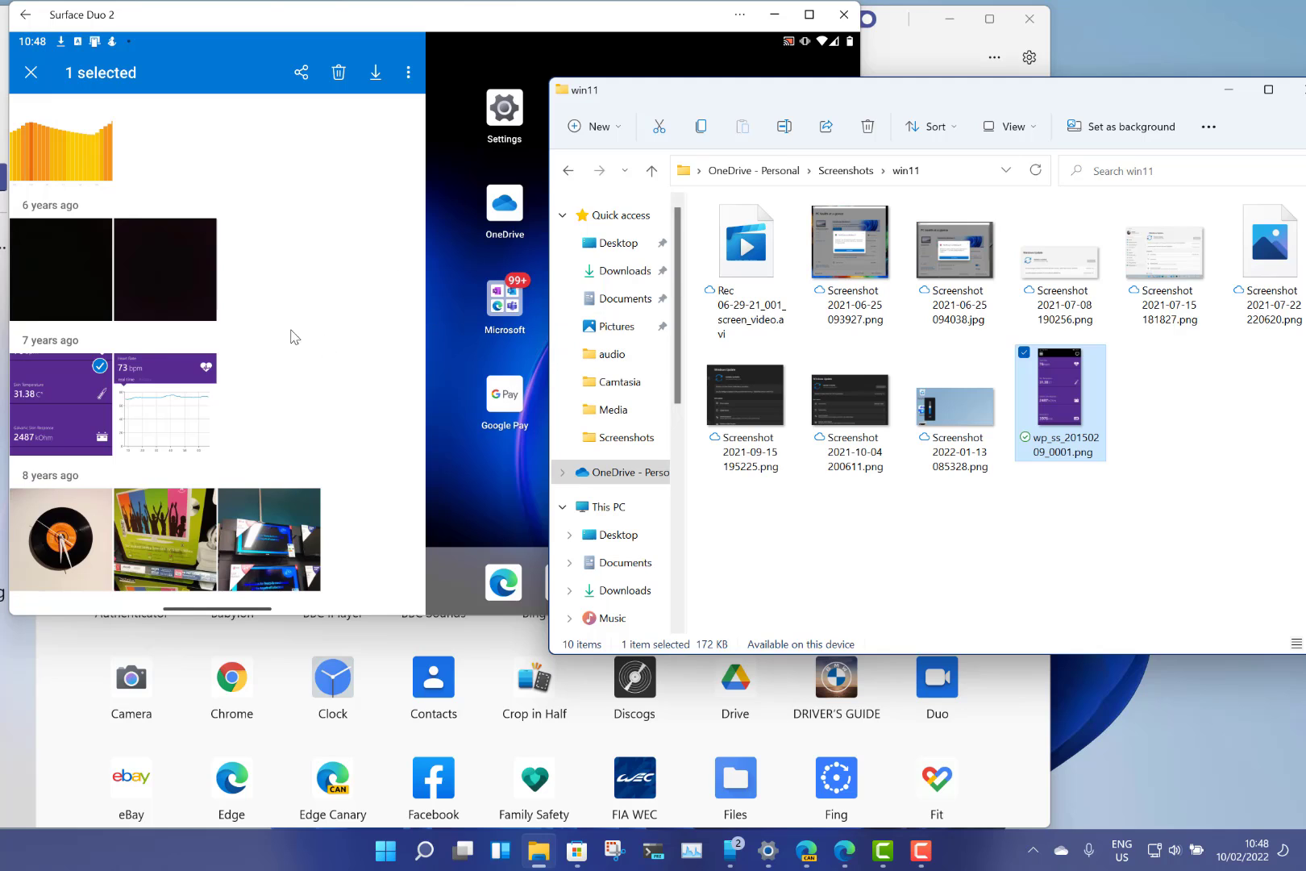
mouse_move(71, 391)
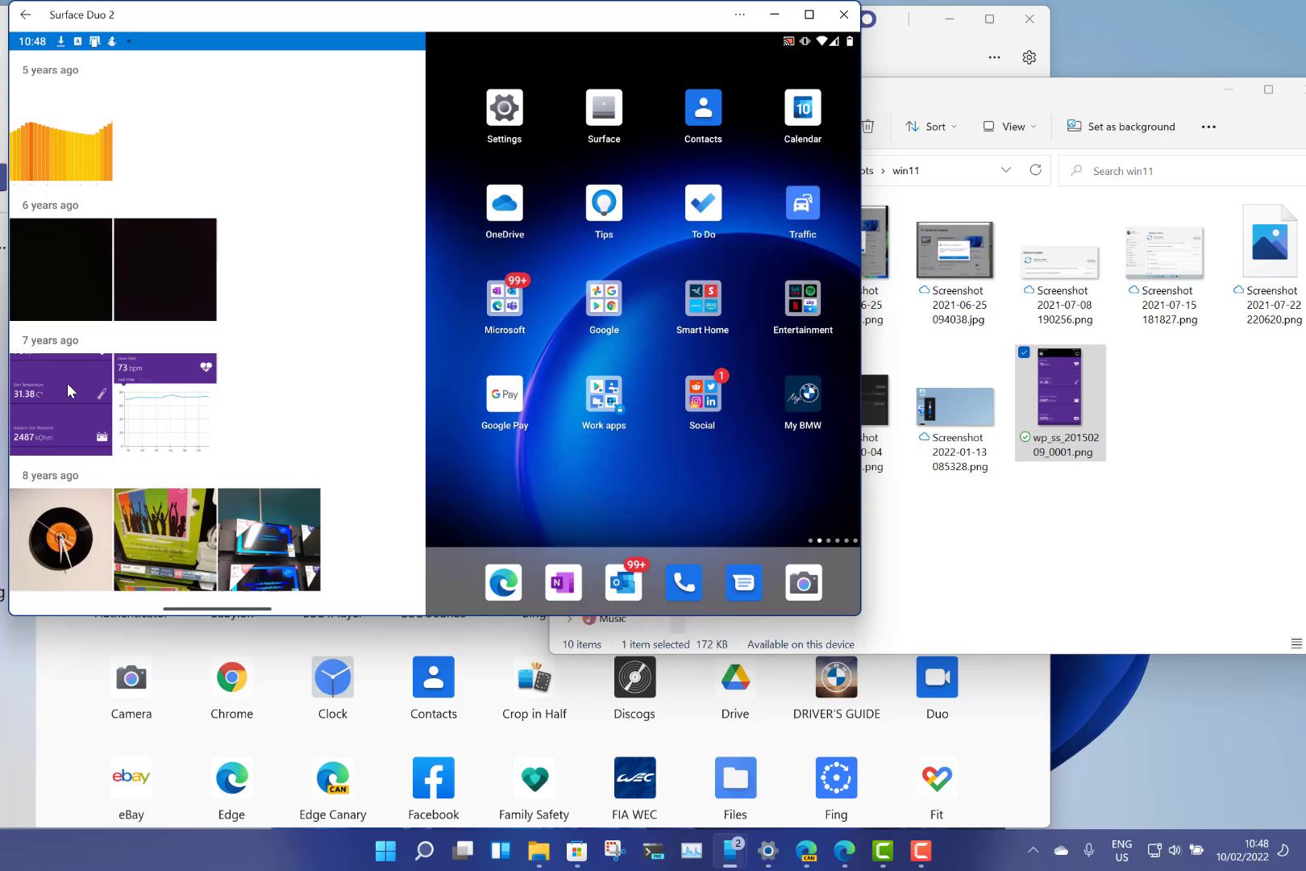
Reselect the purple health screenshot in the Duo's gallery after wp_ss_20150209_0001.png lands in win11.
click(59, 403)
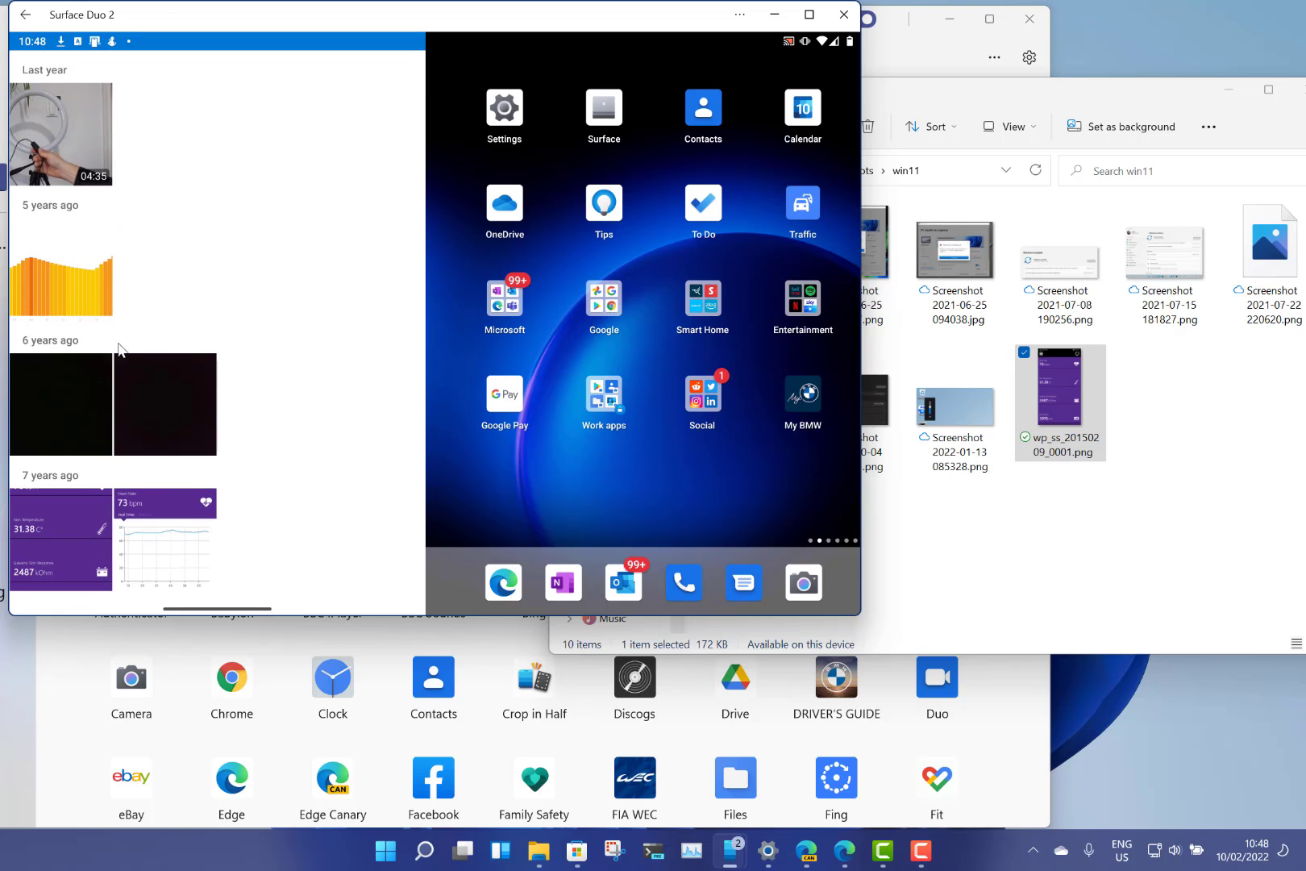
mouse_move(99, 524)
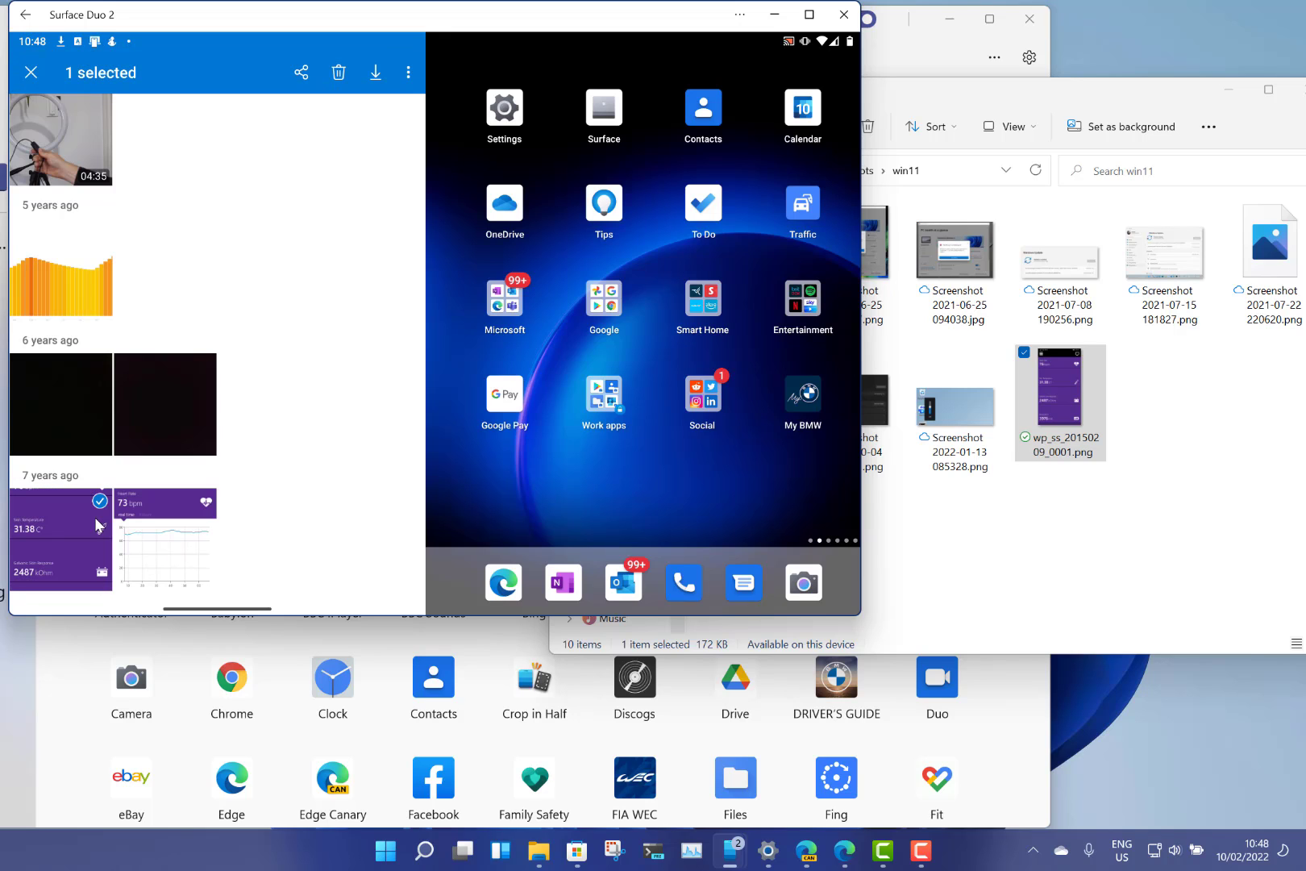
mouse_move(140, 394)
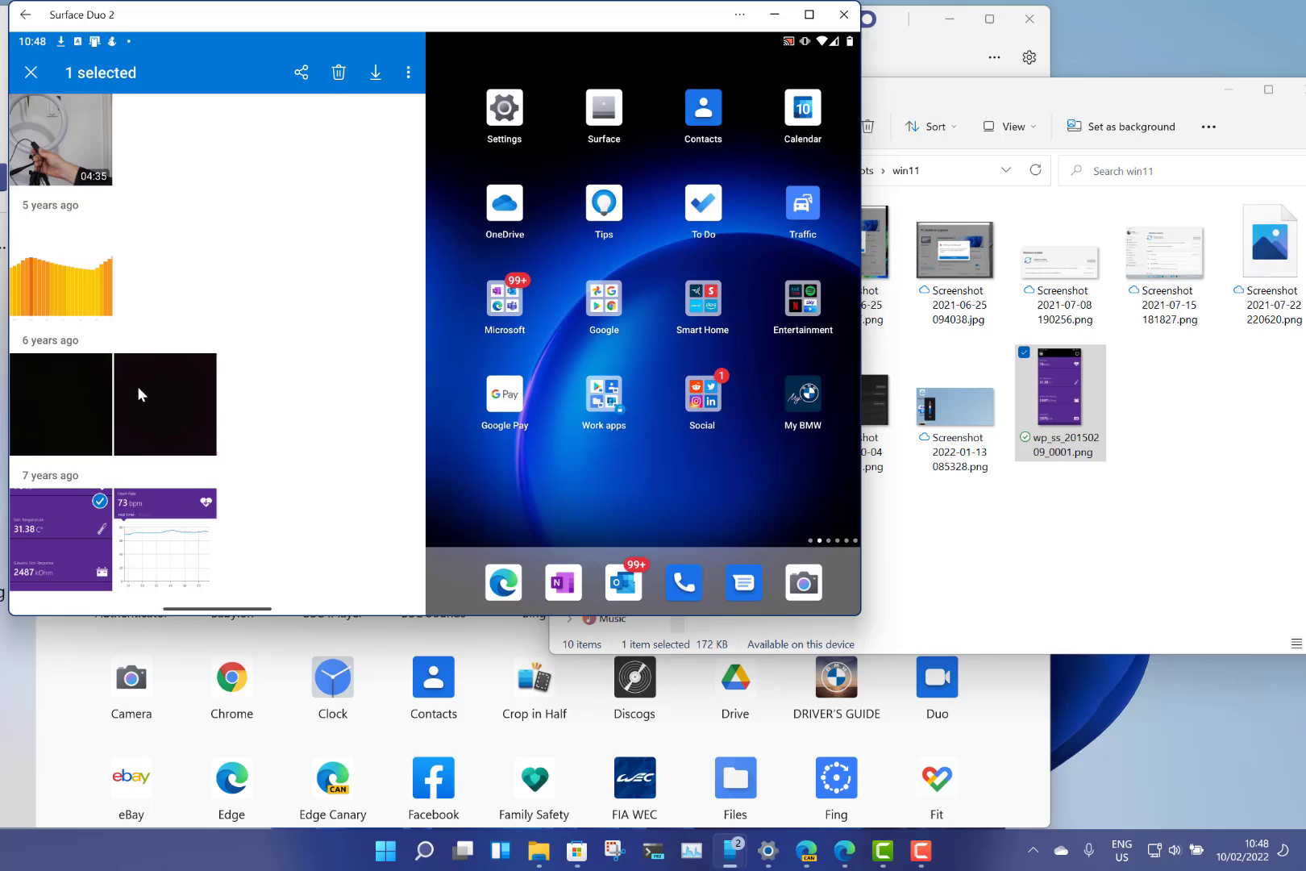
mouse_move(75, 538)
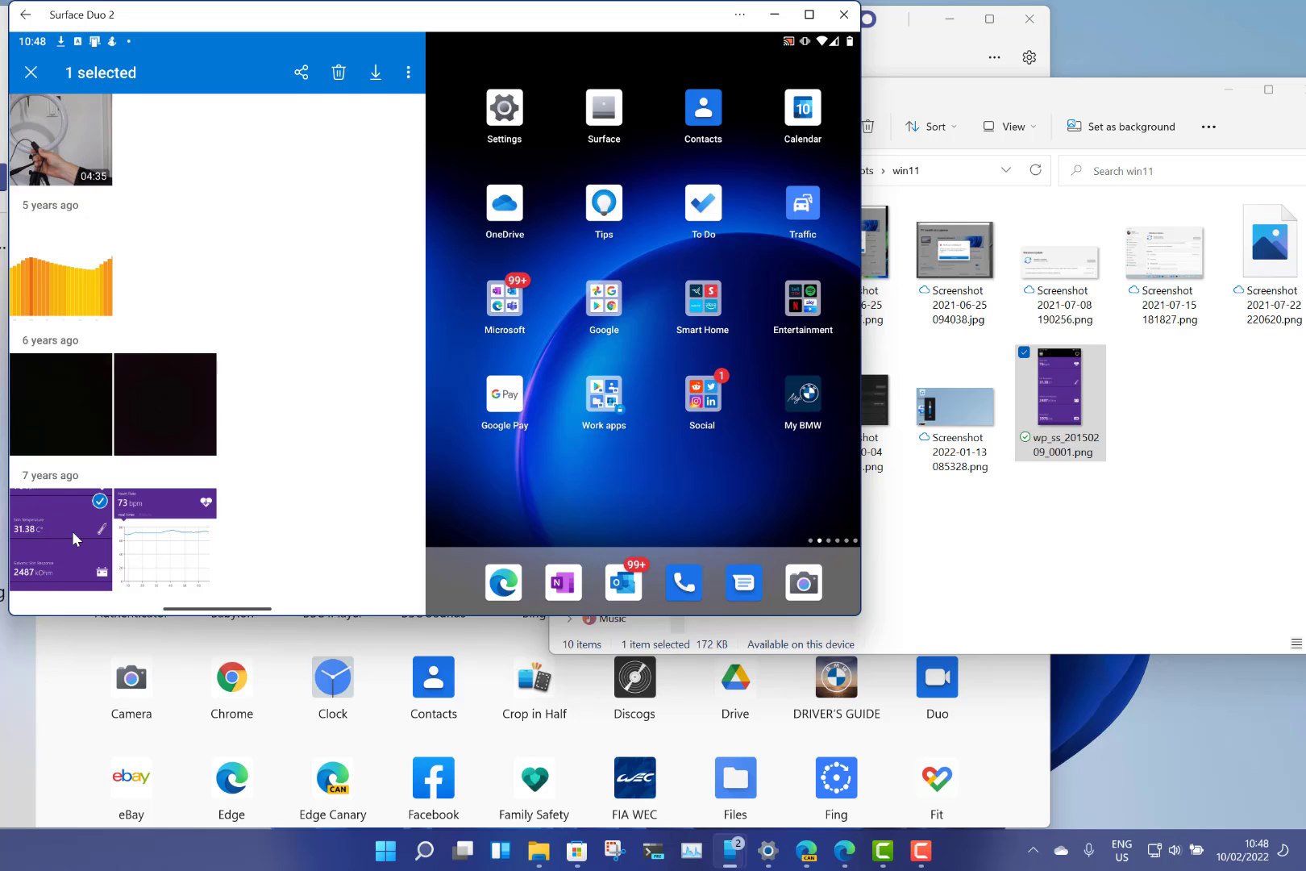